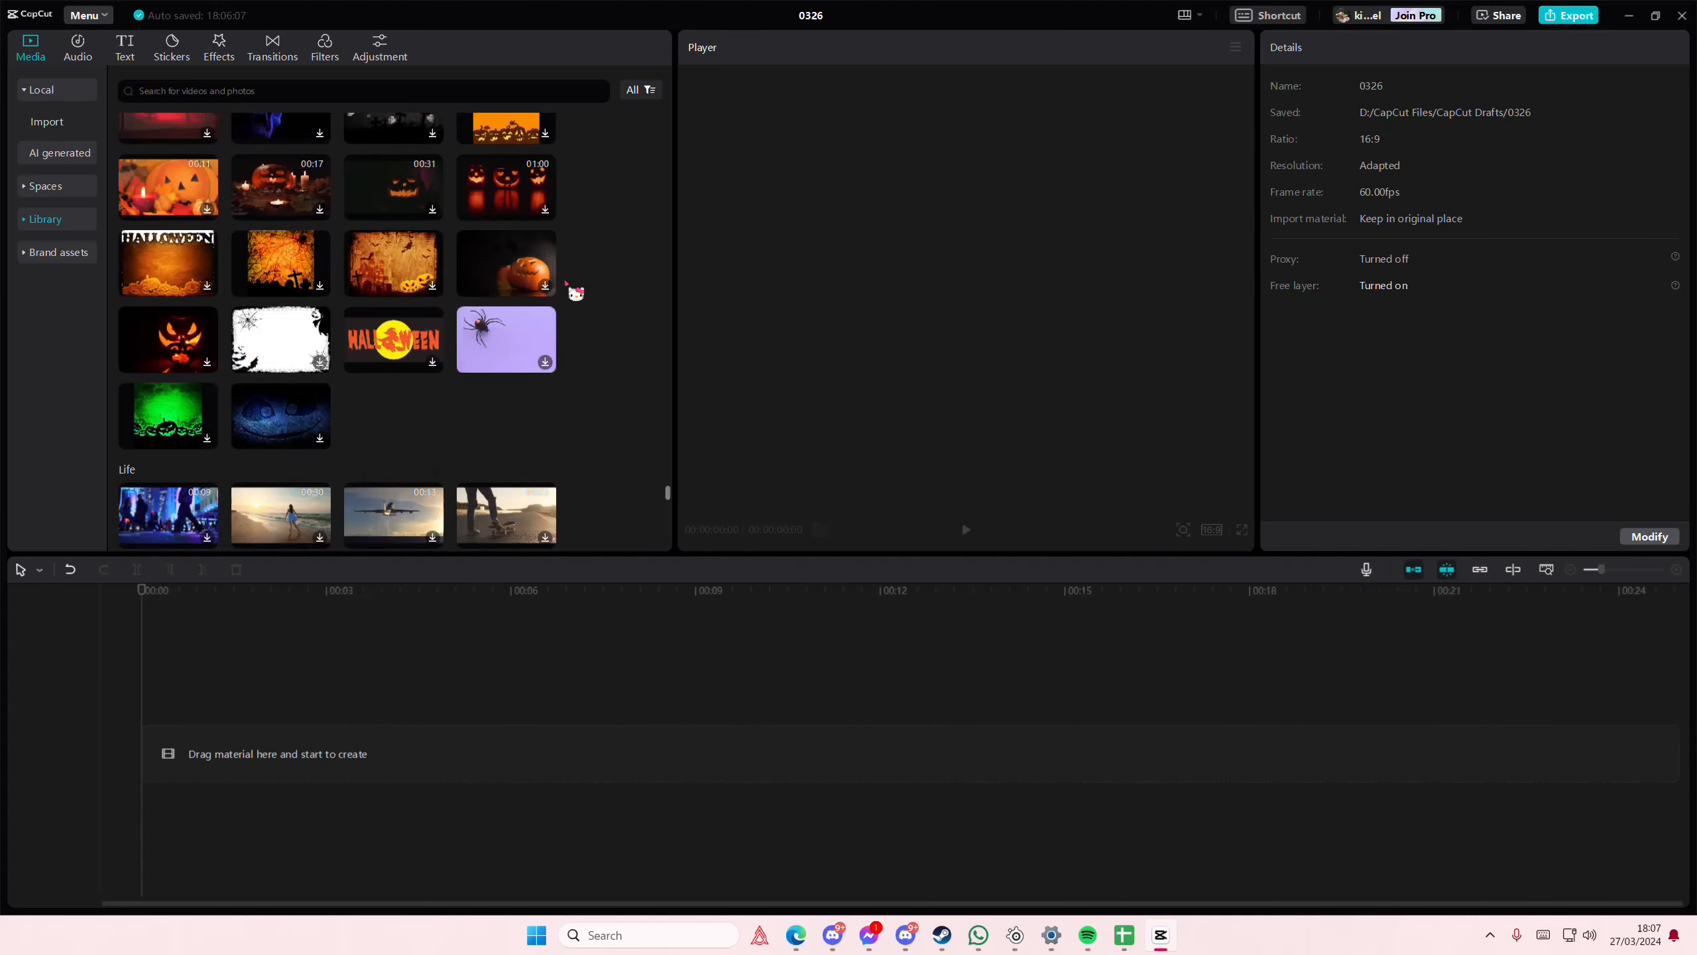
# - Scroll the Library stock videos to find the colourful kite-in-blue-sky clip
pyautogui.scroll(-3)
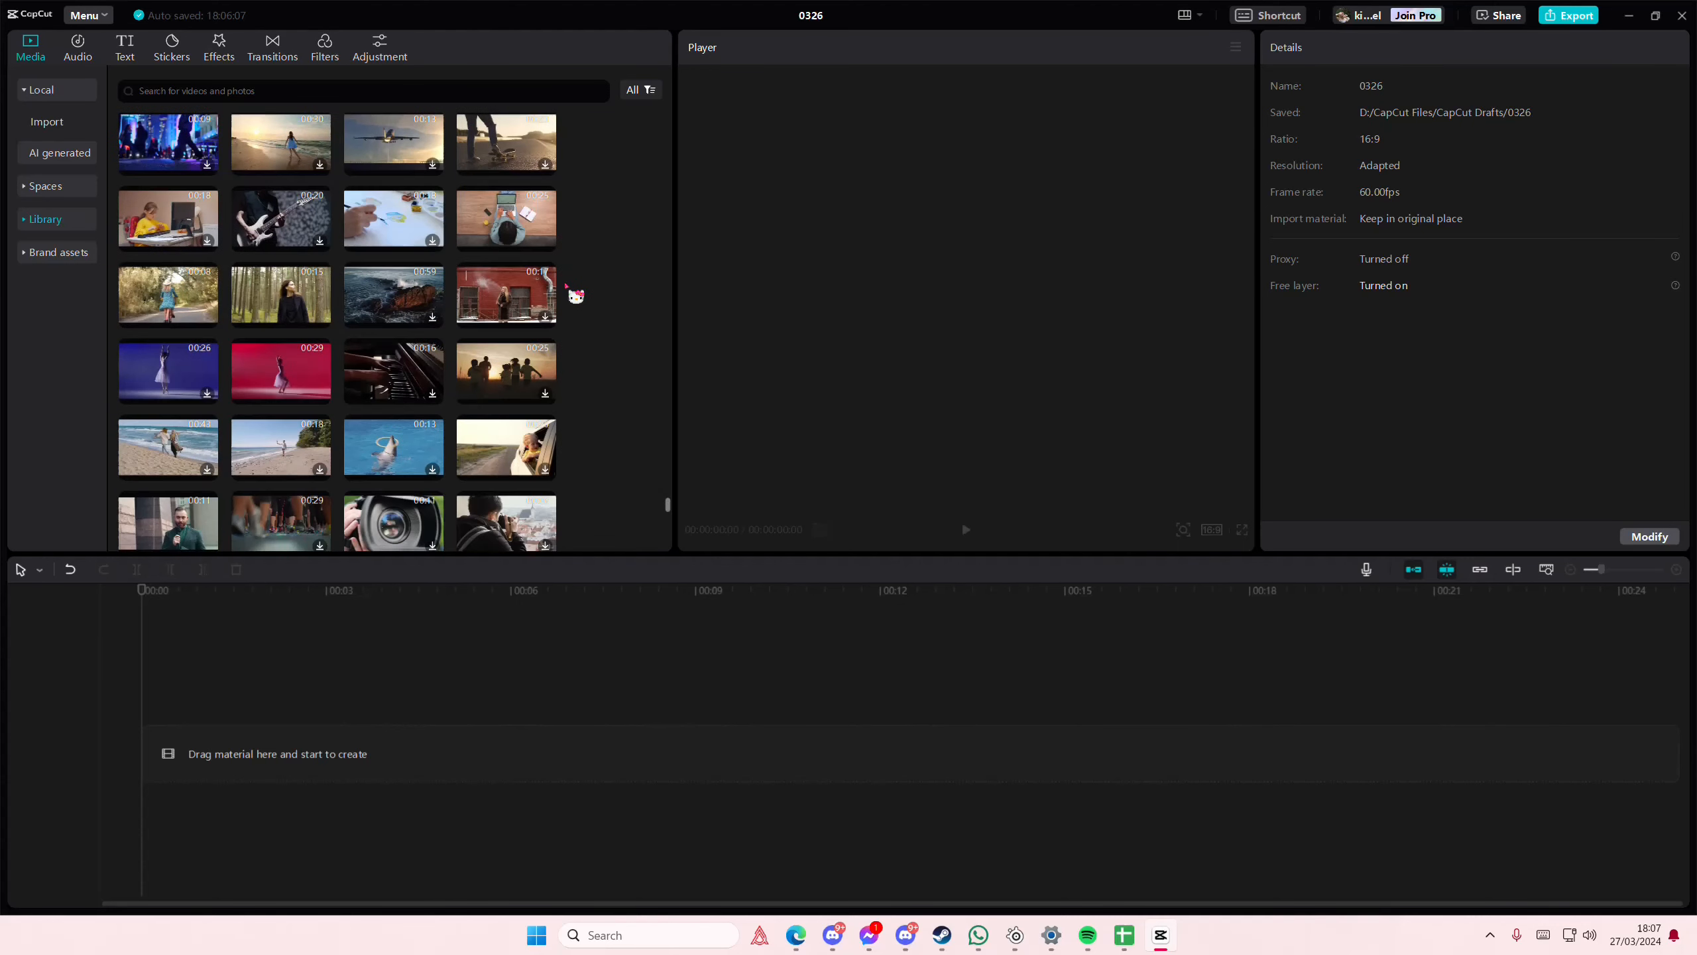
pyautogui.scroll(-3)
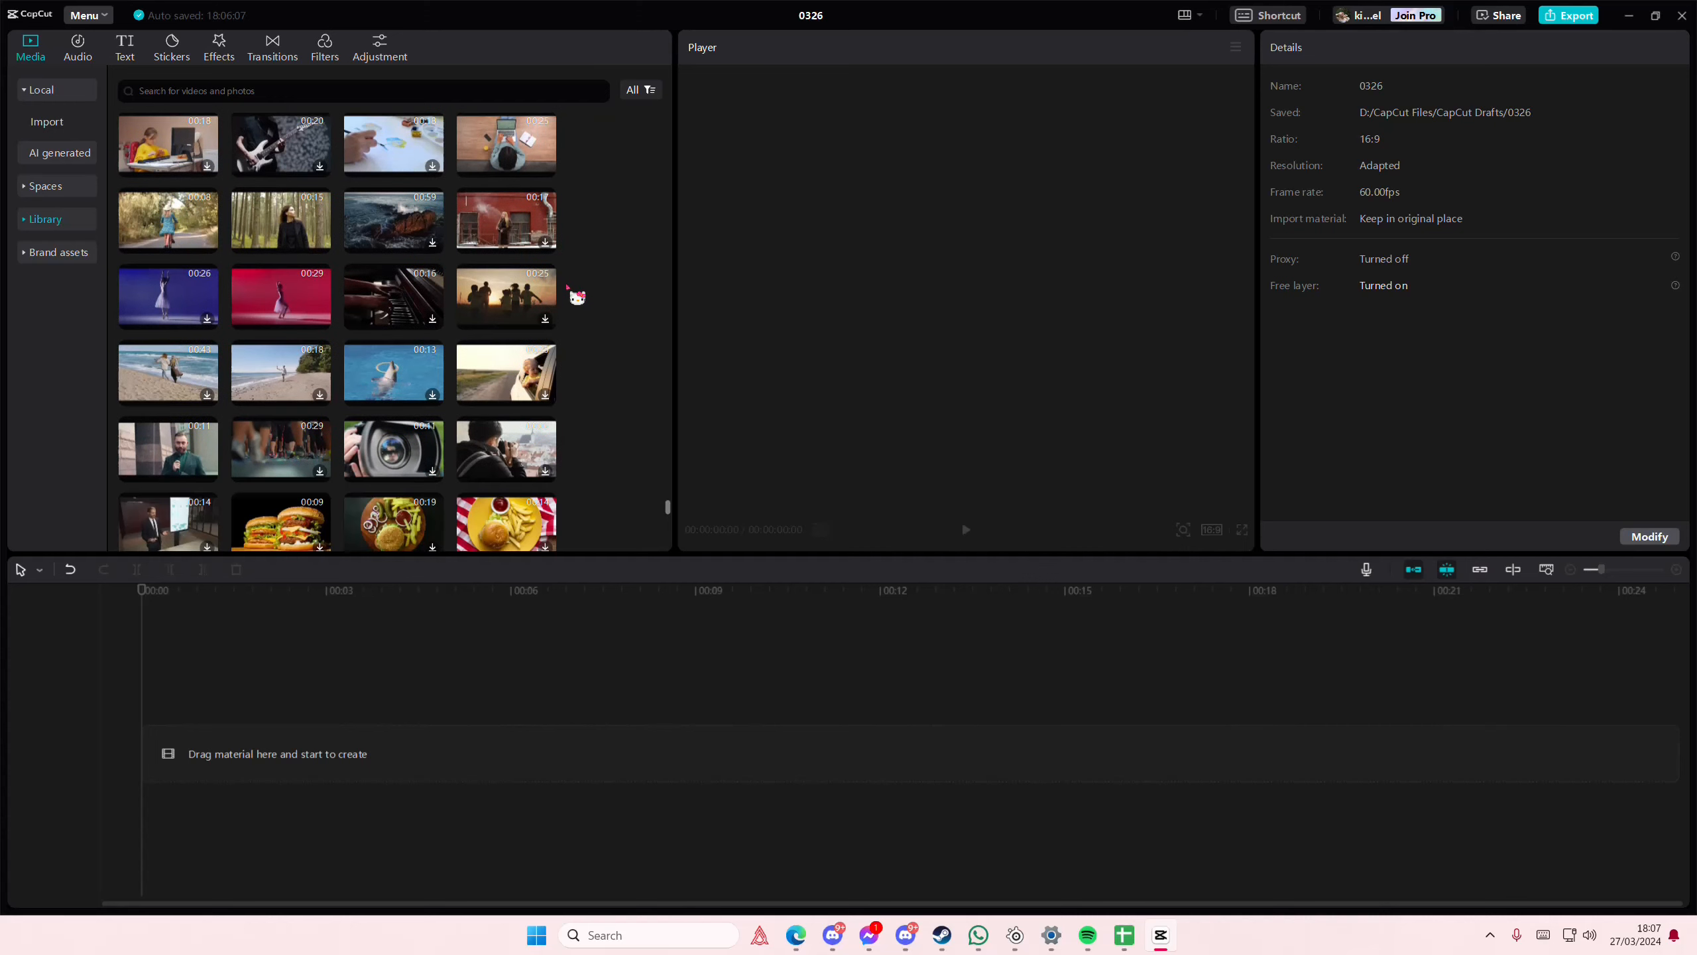
pyautogui.scroll(-3)
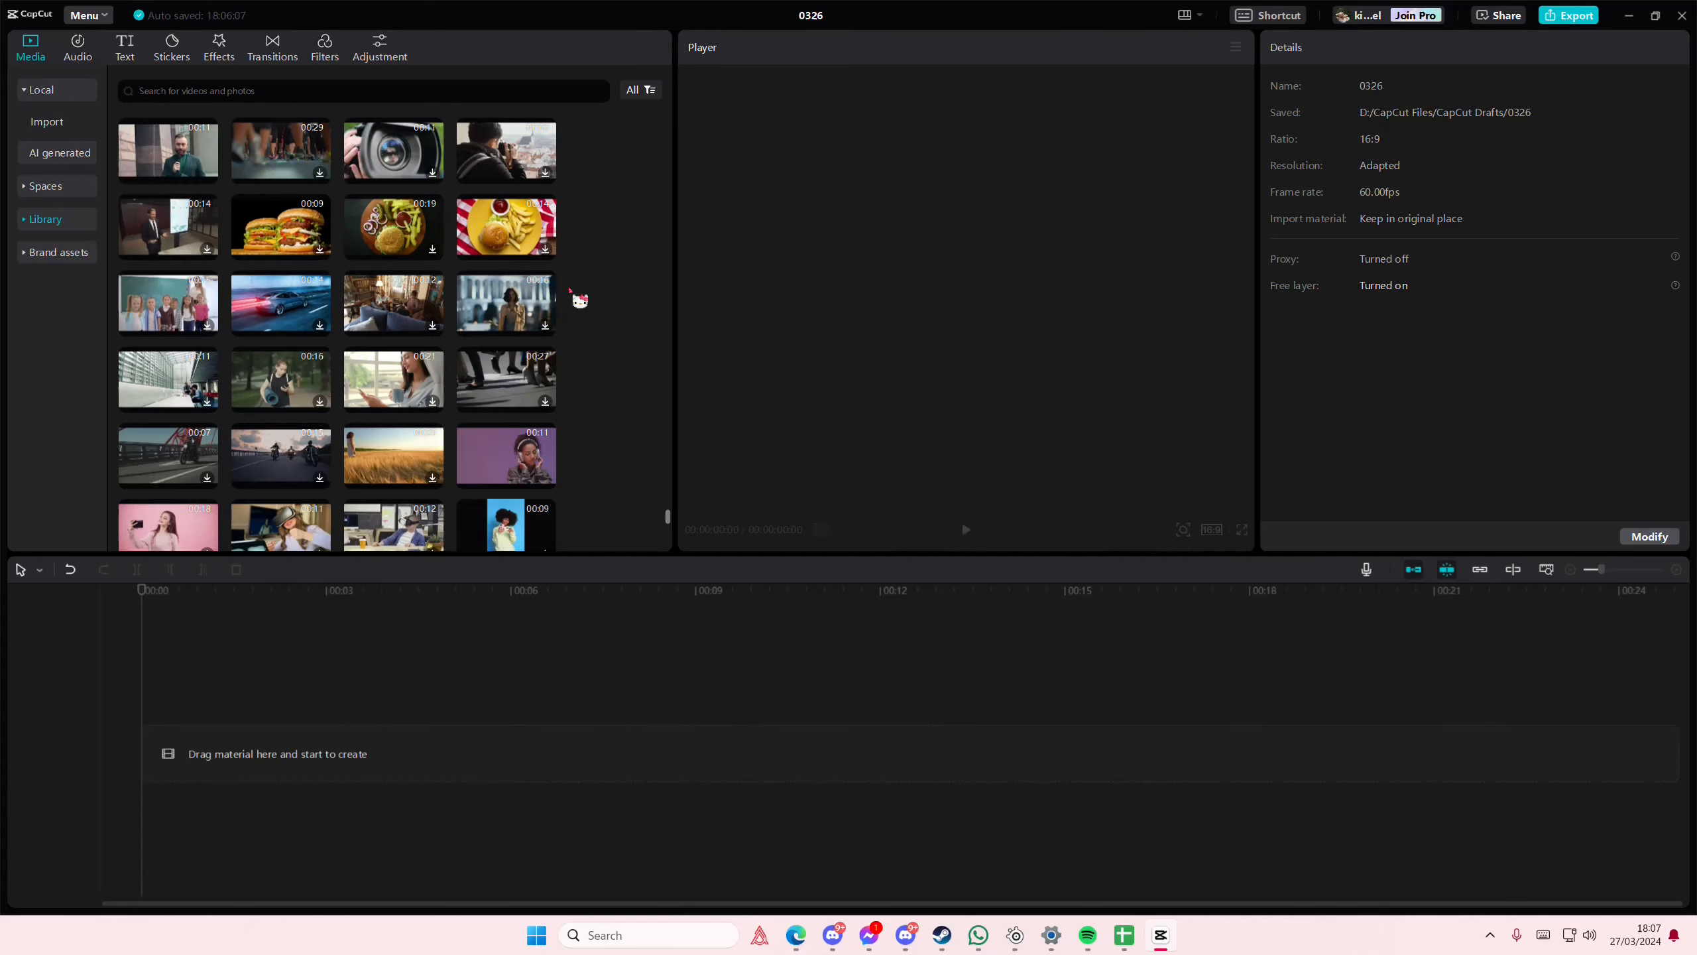
pyautogui.scroll(-3)
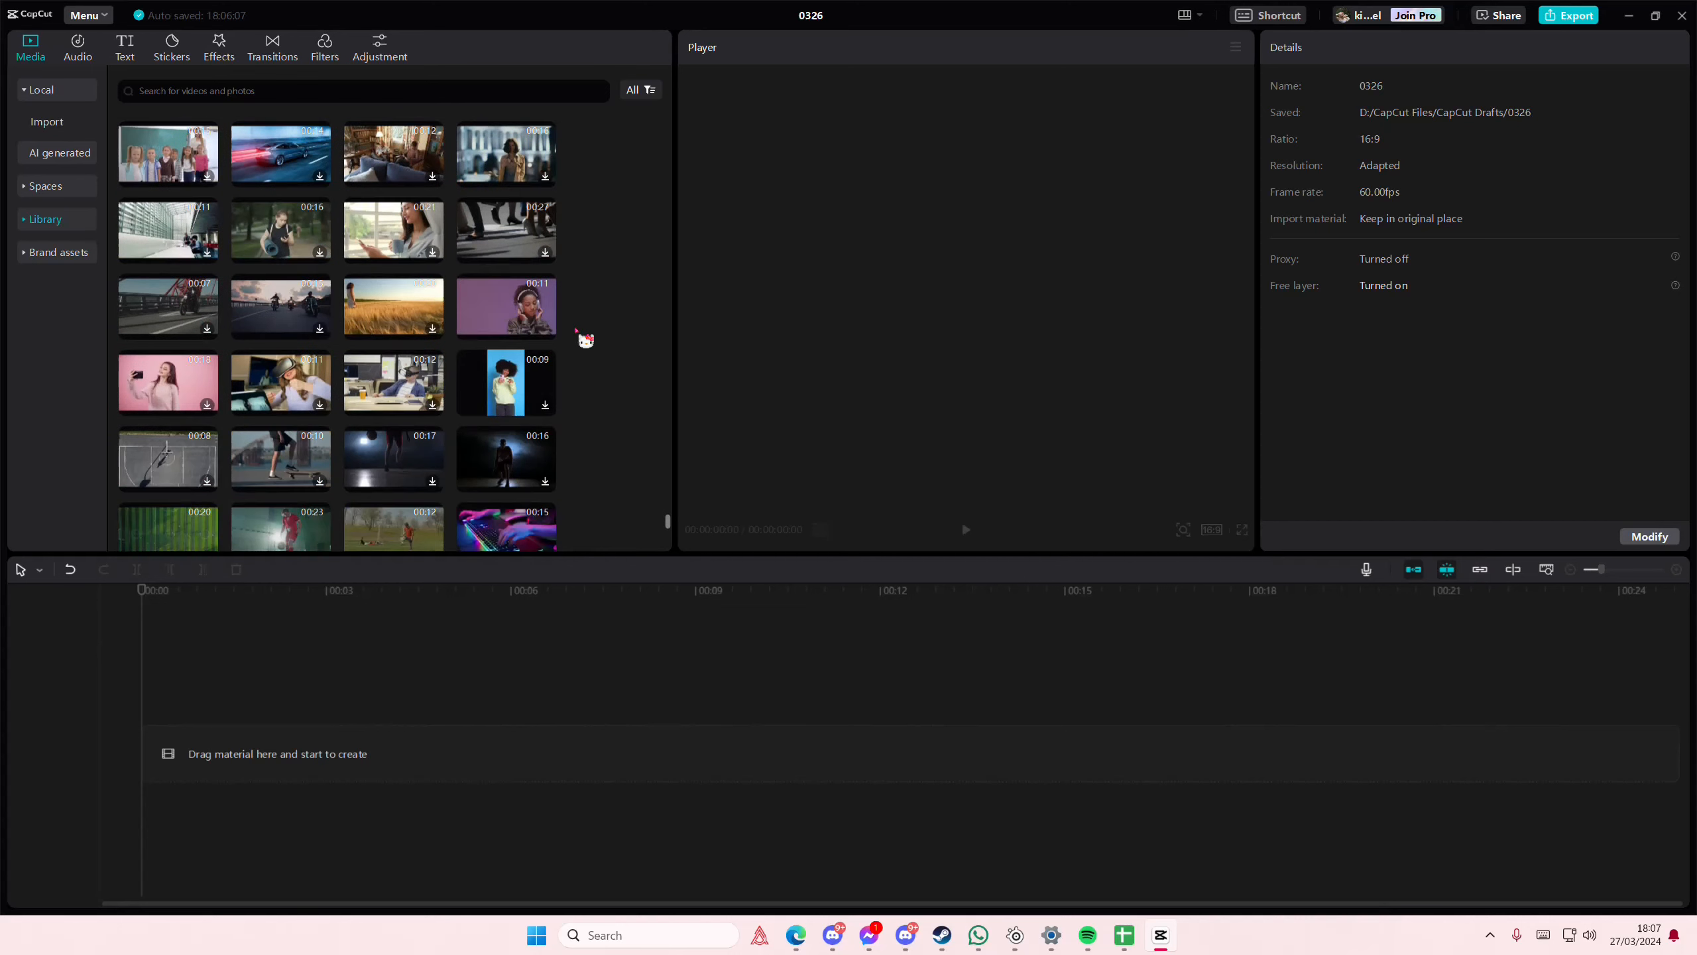
pyautogui.scroll(-3)
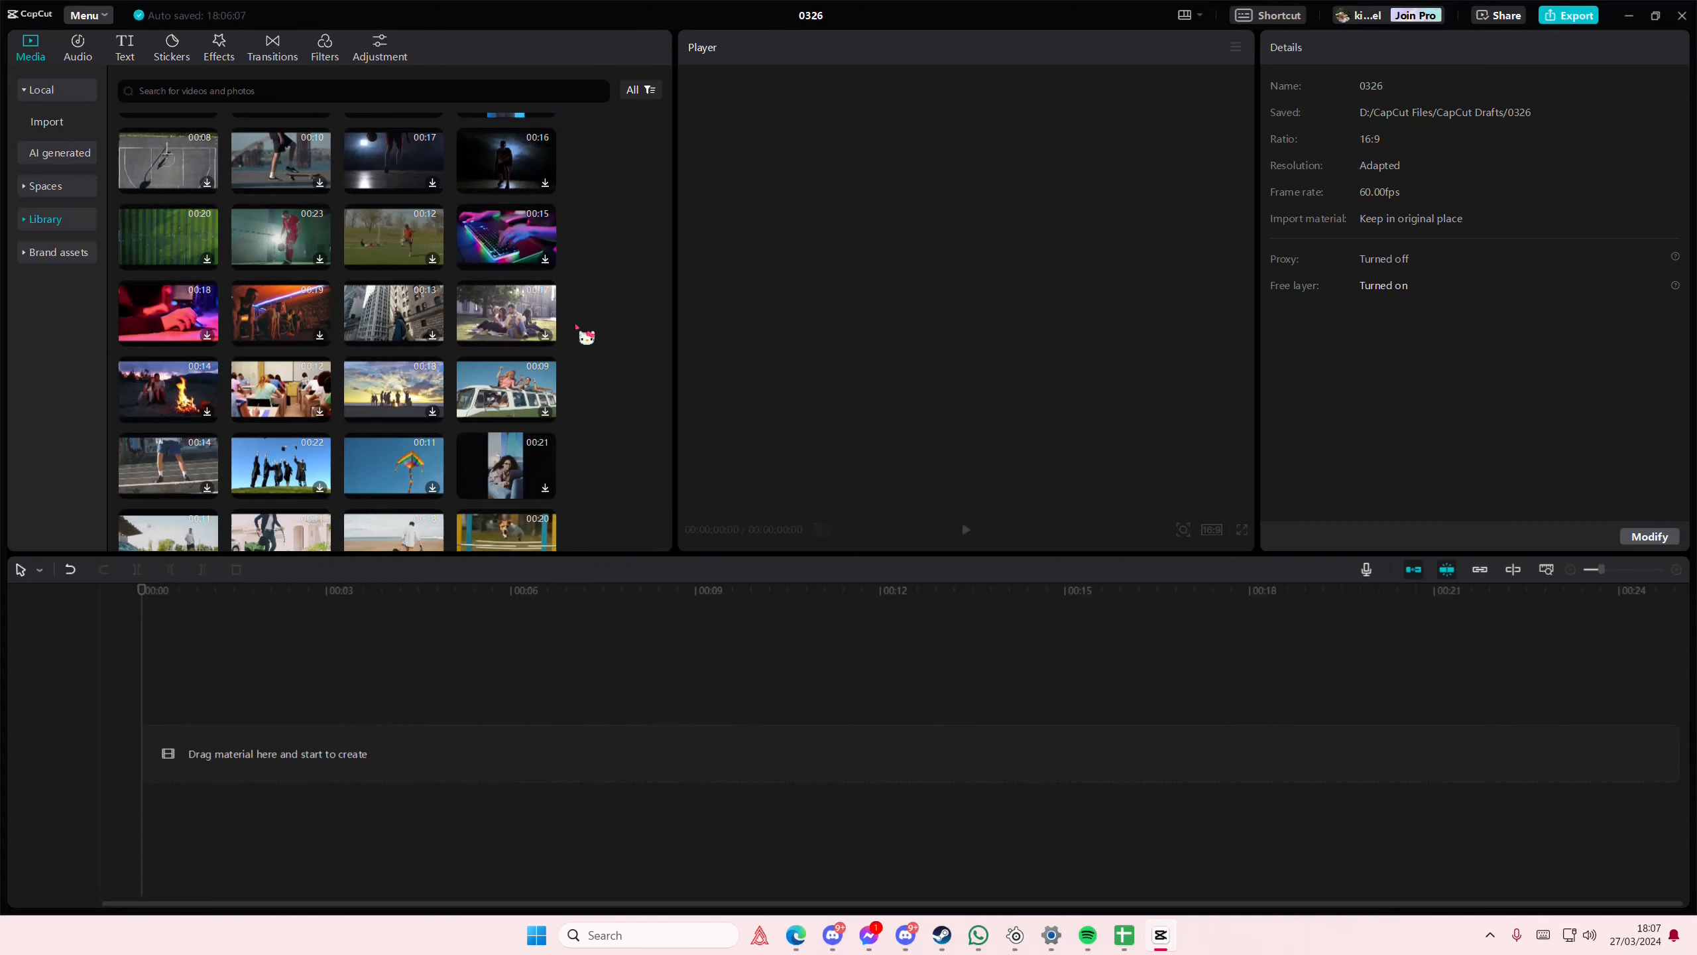
pyautogui.scroll(-3)
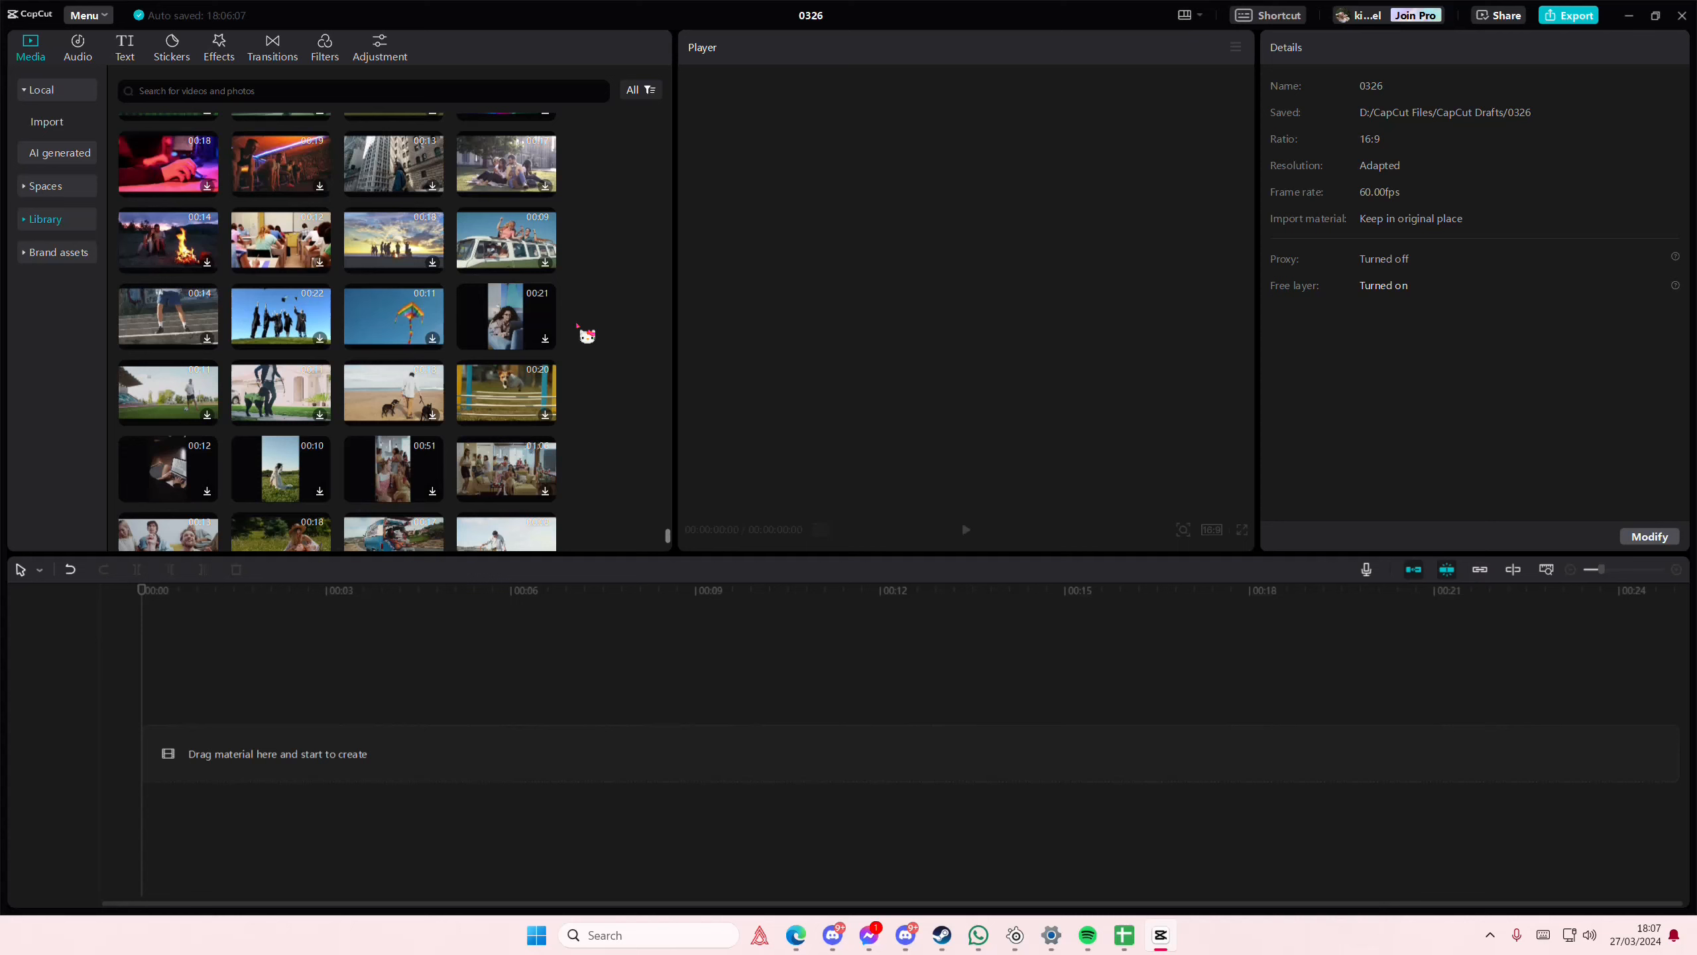
pyautogui.scroll(-3)
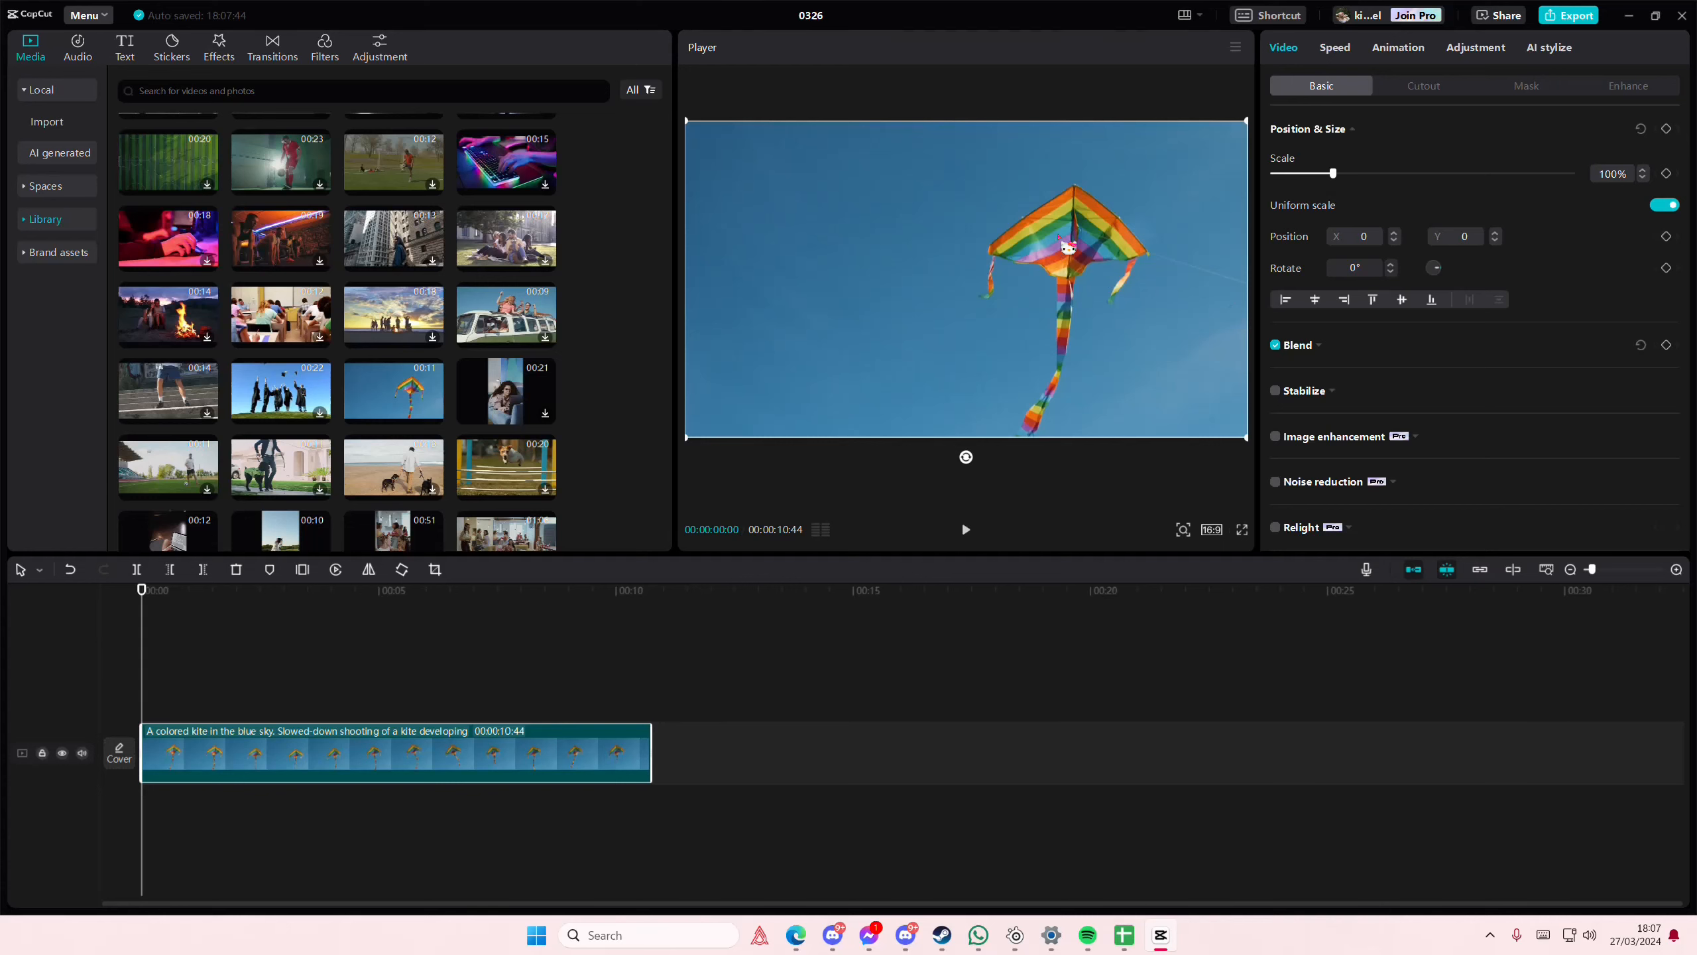
pyautogui.scroll(-3)
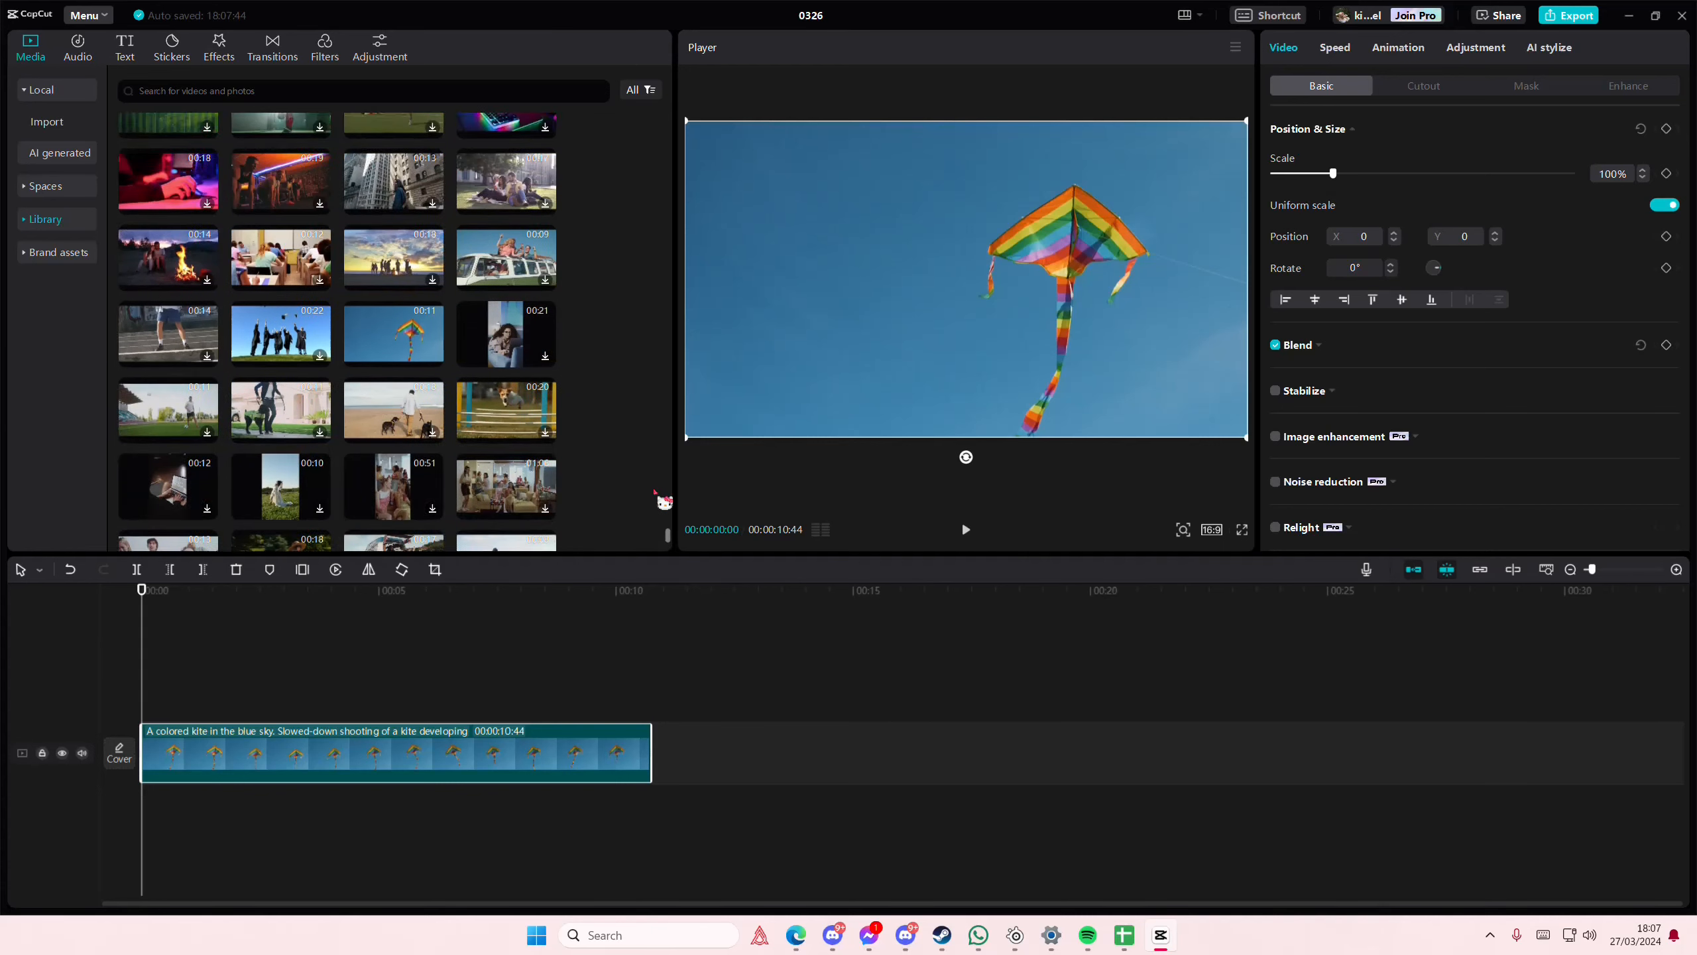
pyautogui.scroll(-3)
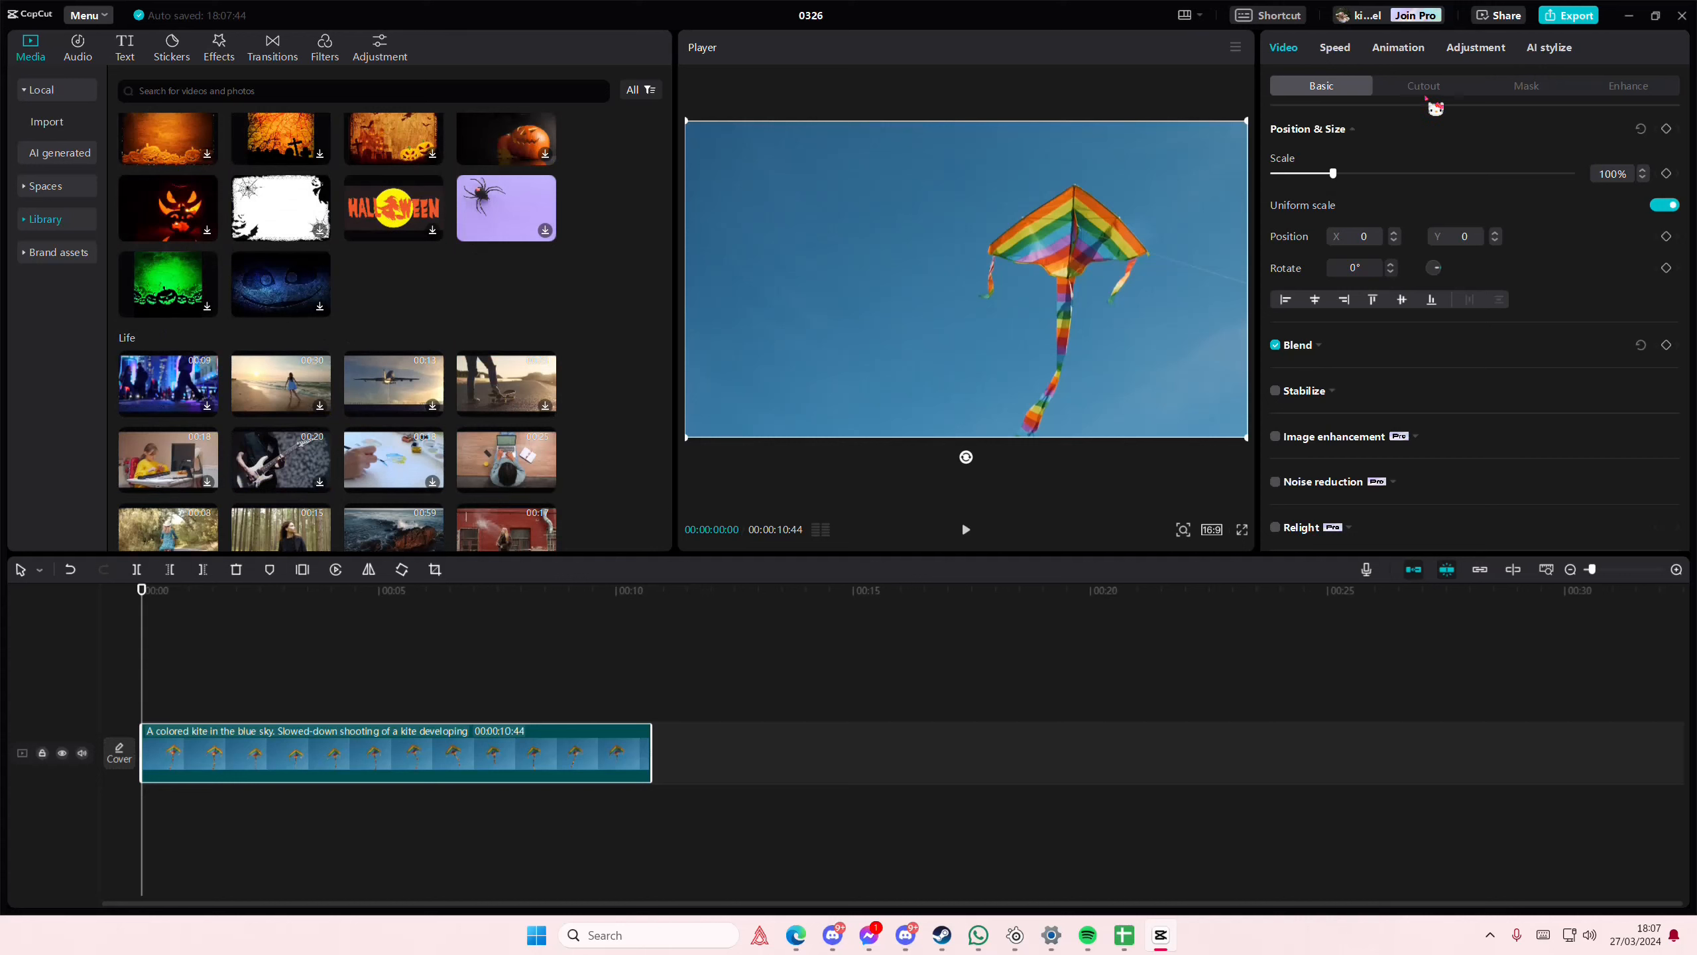
# - Enable Cutout chroma key on the kite clip, sampling the blue sky, with strength 5
pyautogui.click(1422, 86)
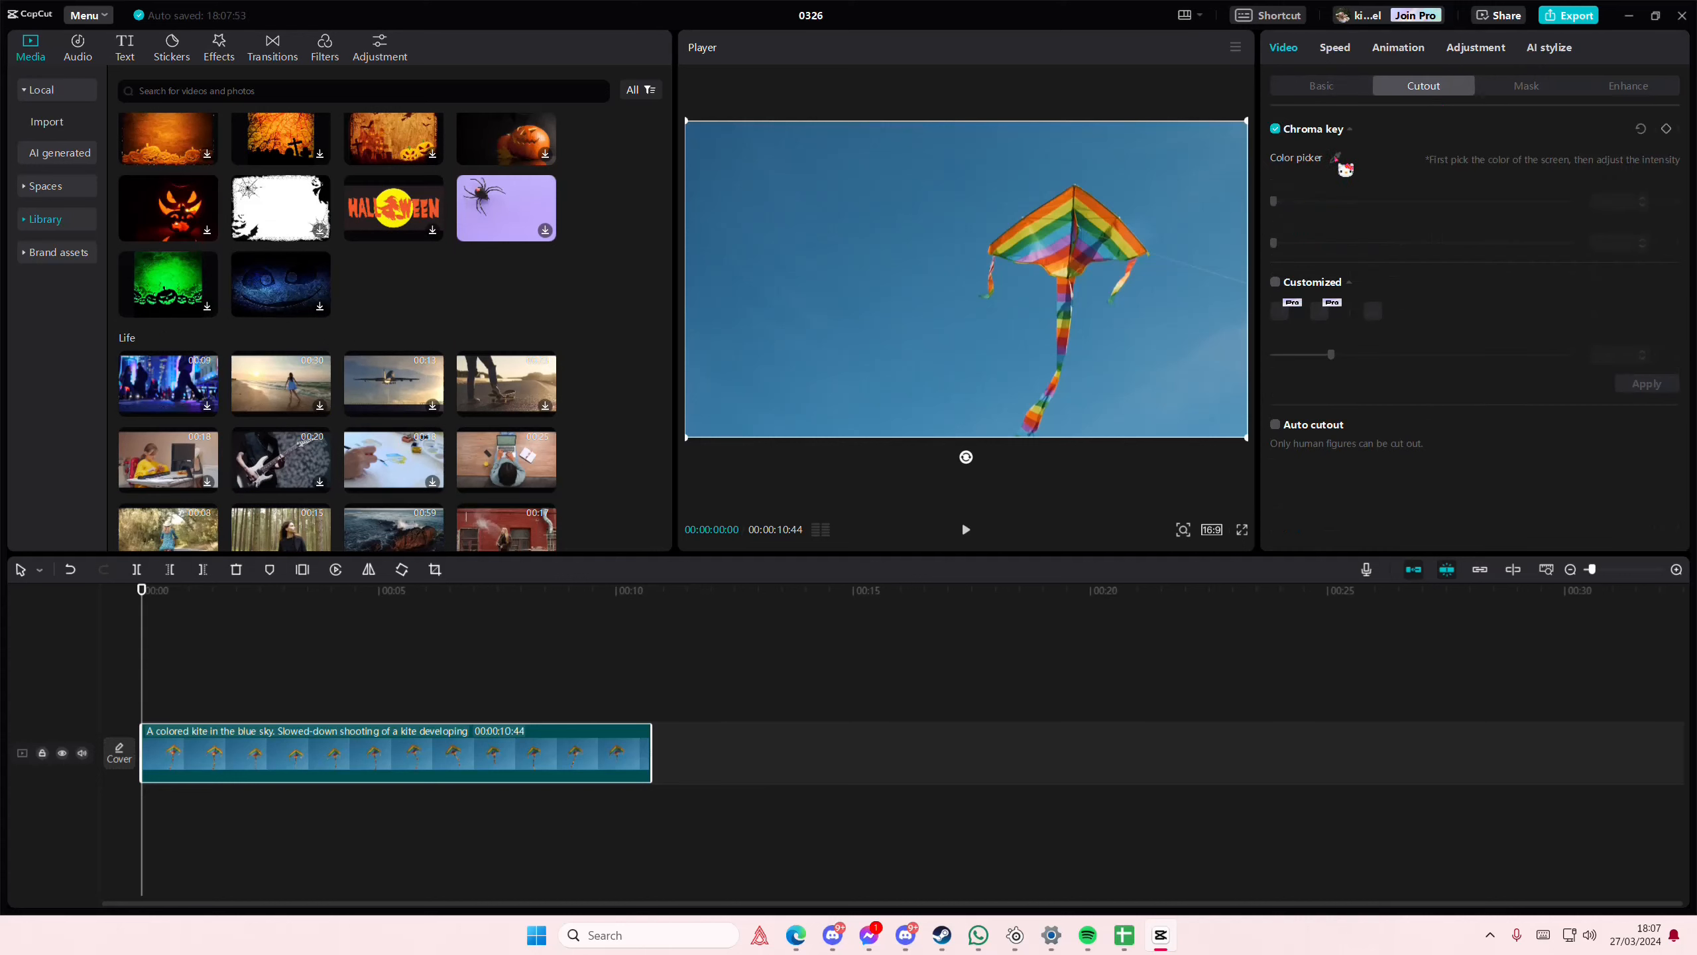
pyautogui.click(1345, 157)
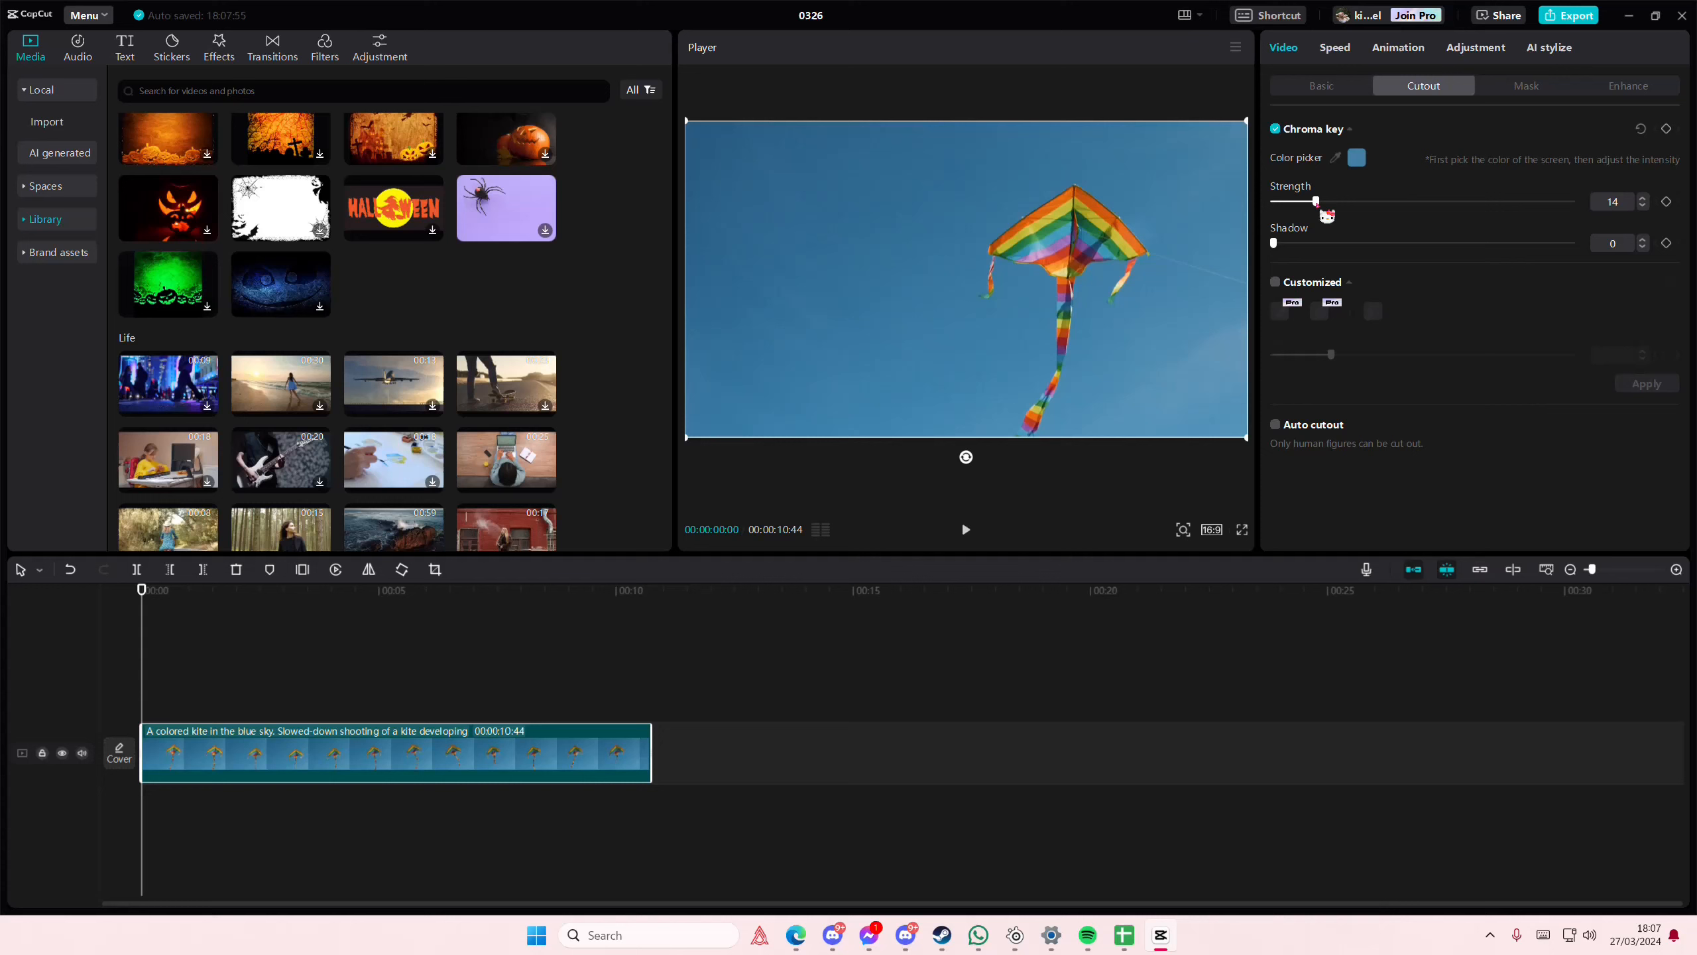
pyautogui.moveTo(1316, 201); pyautogui.dragTo(1278, 201)
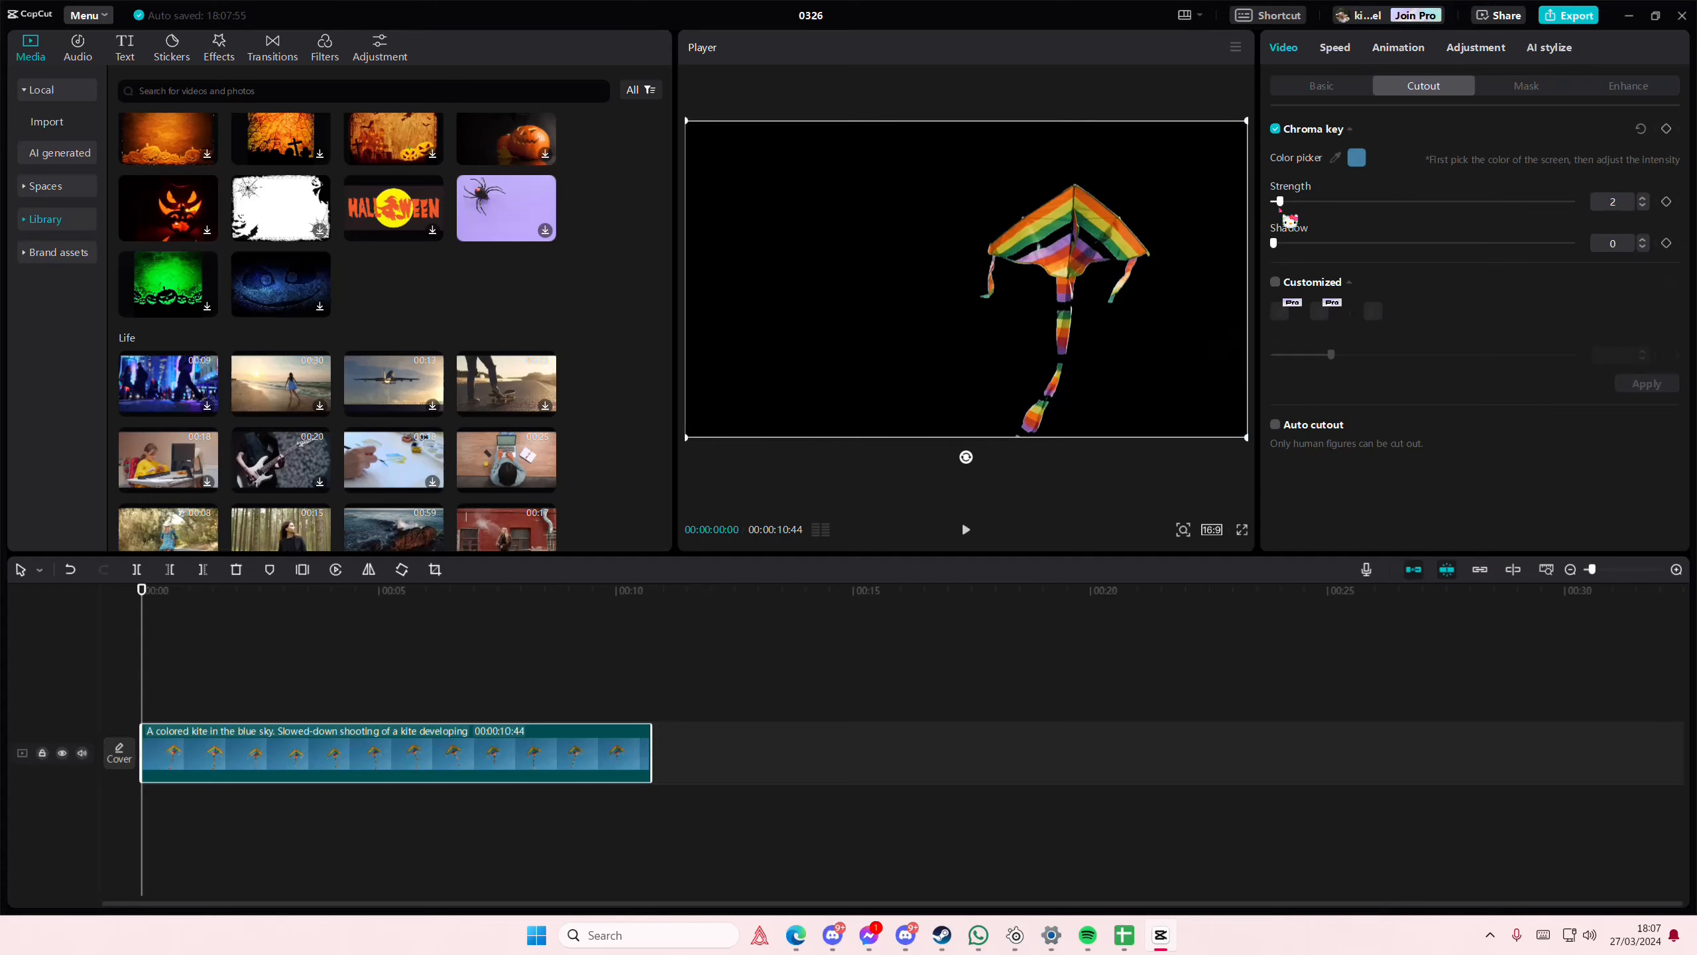
pyautogui.moveTo(1280, 201); pyautogui.dragTo(1274, 201)
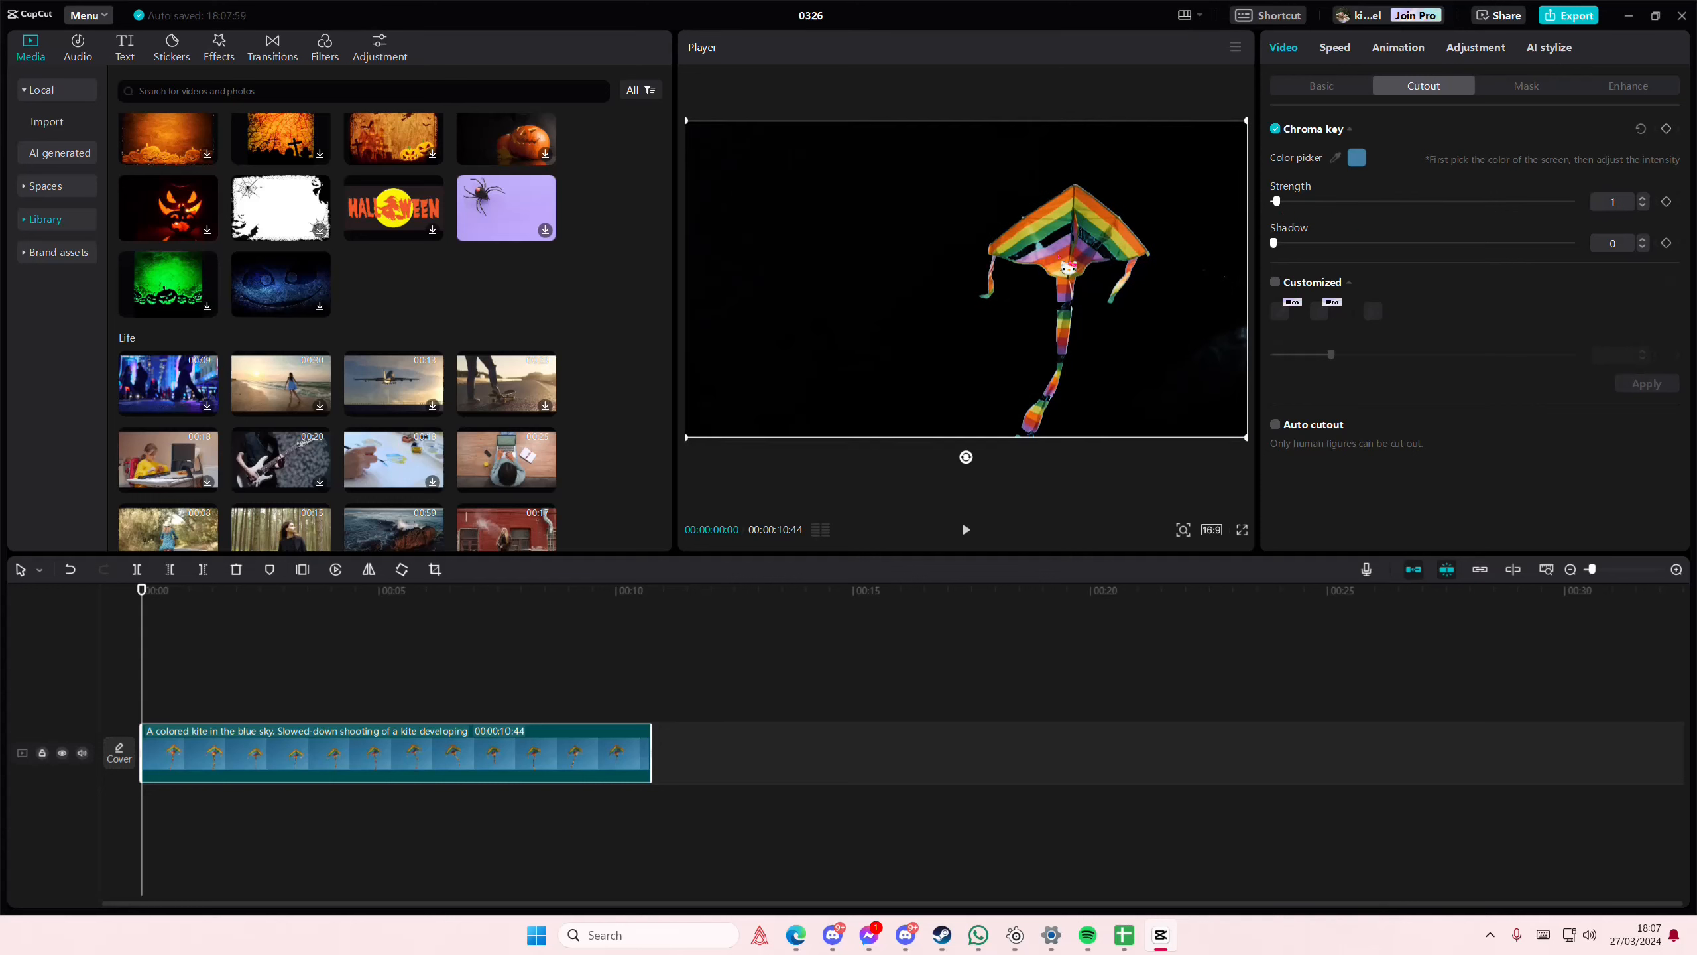
pyautogui.moveTo(1275, 201); pyautogui.dragTo(1288, 202)
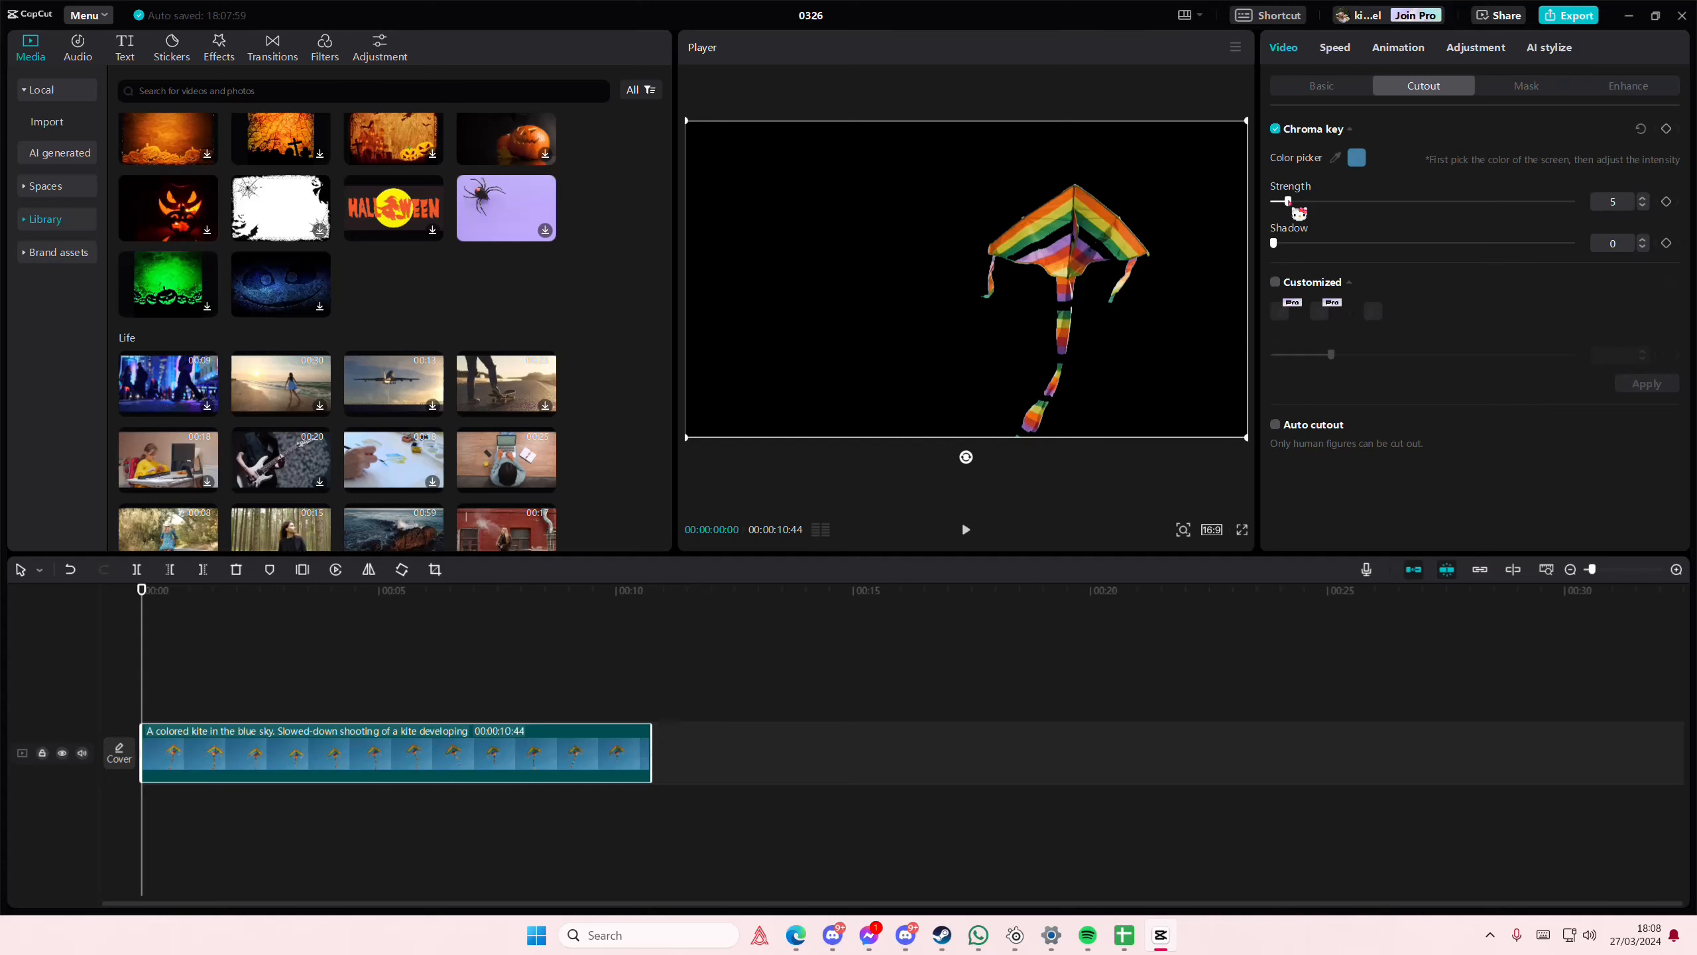
# - Put the Northern Lights clip beneath the kite and preview the kite over the aurora
pyautogui.scroll(-3)
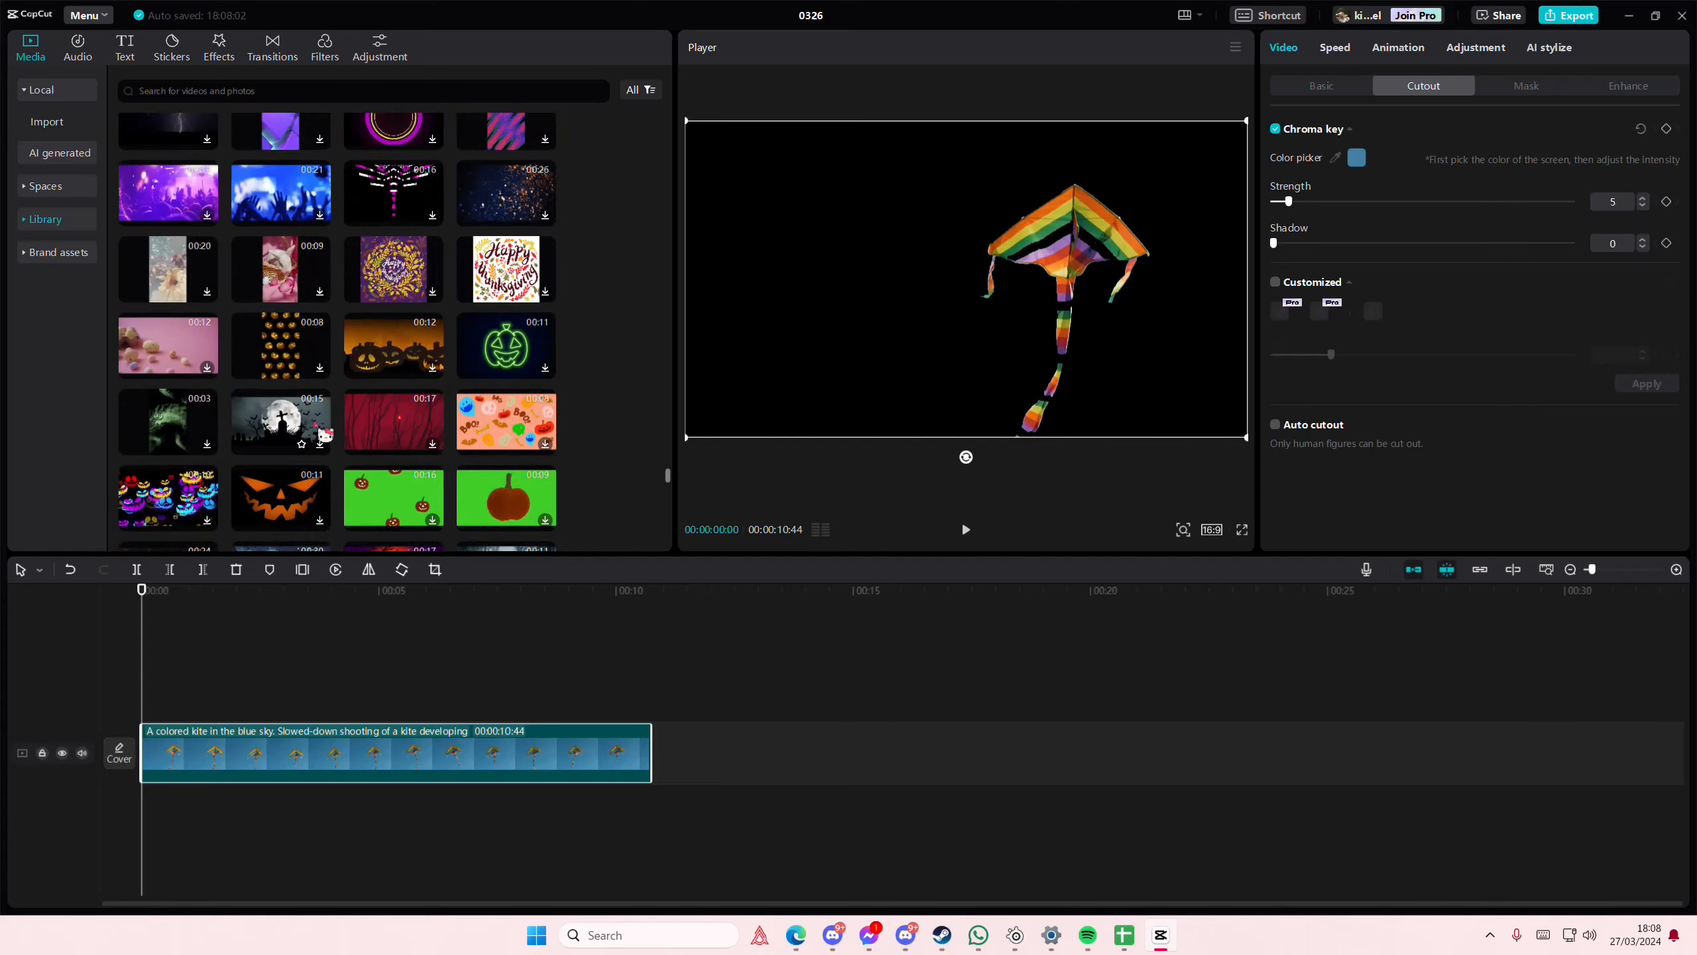
pyautogui.scroll(-3)
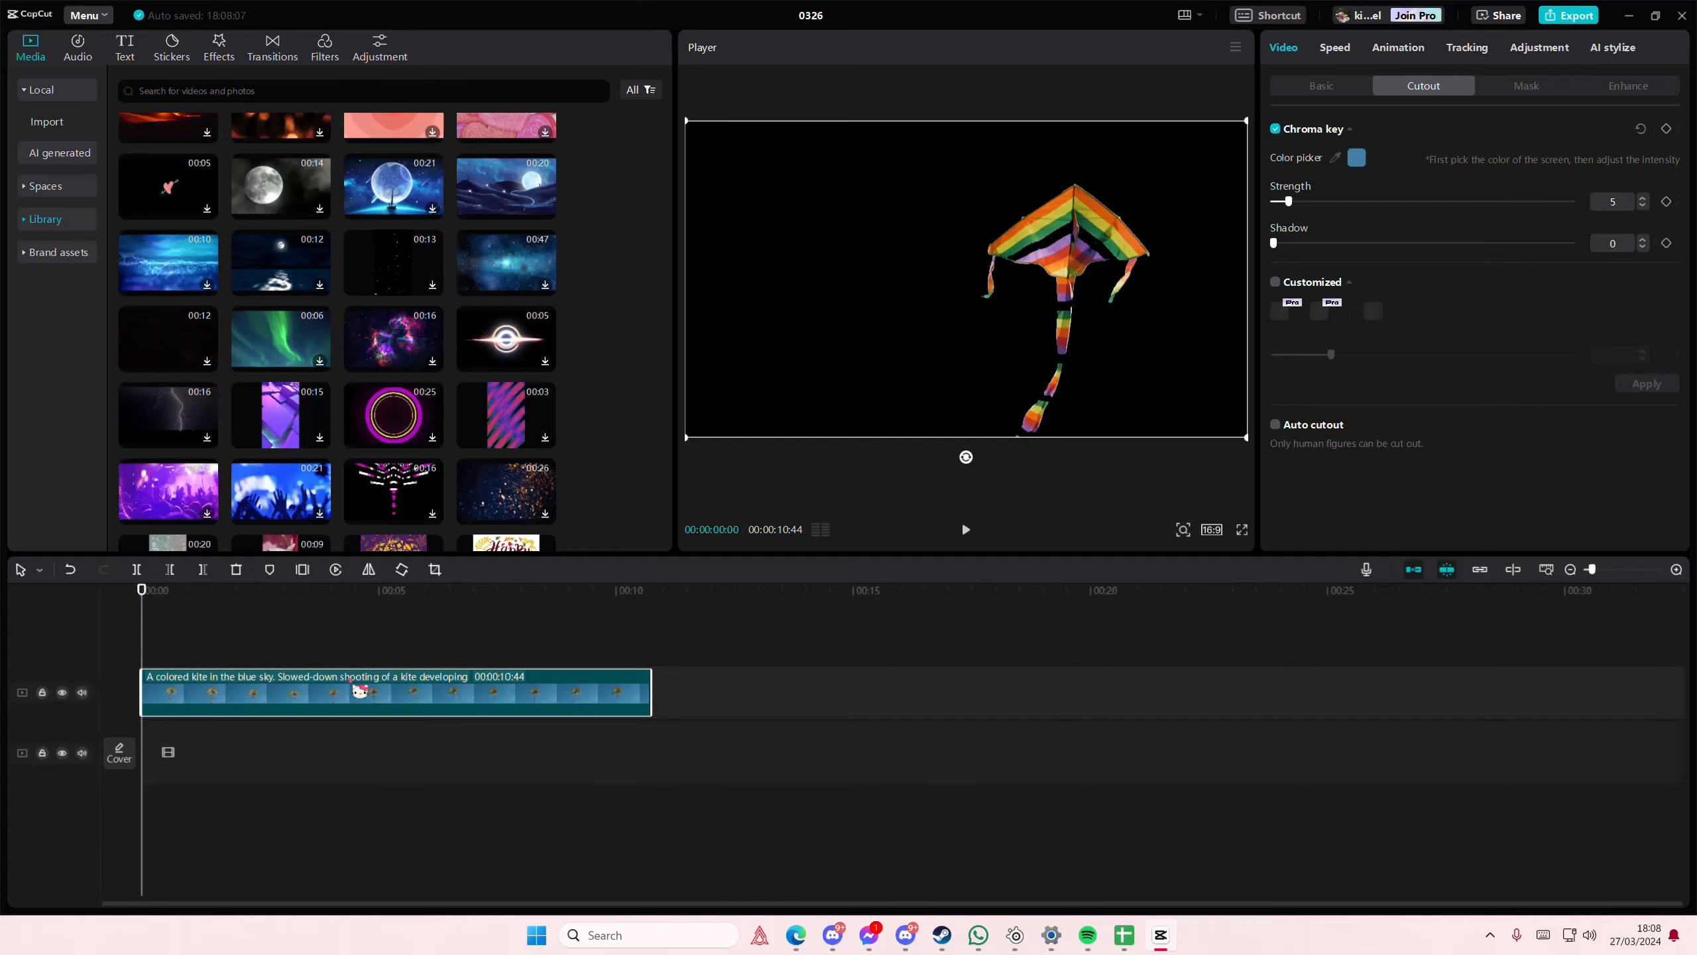
pyautogui.moveTo(527, 316)
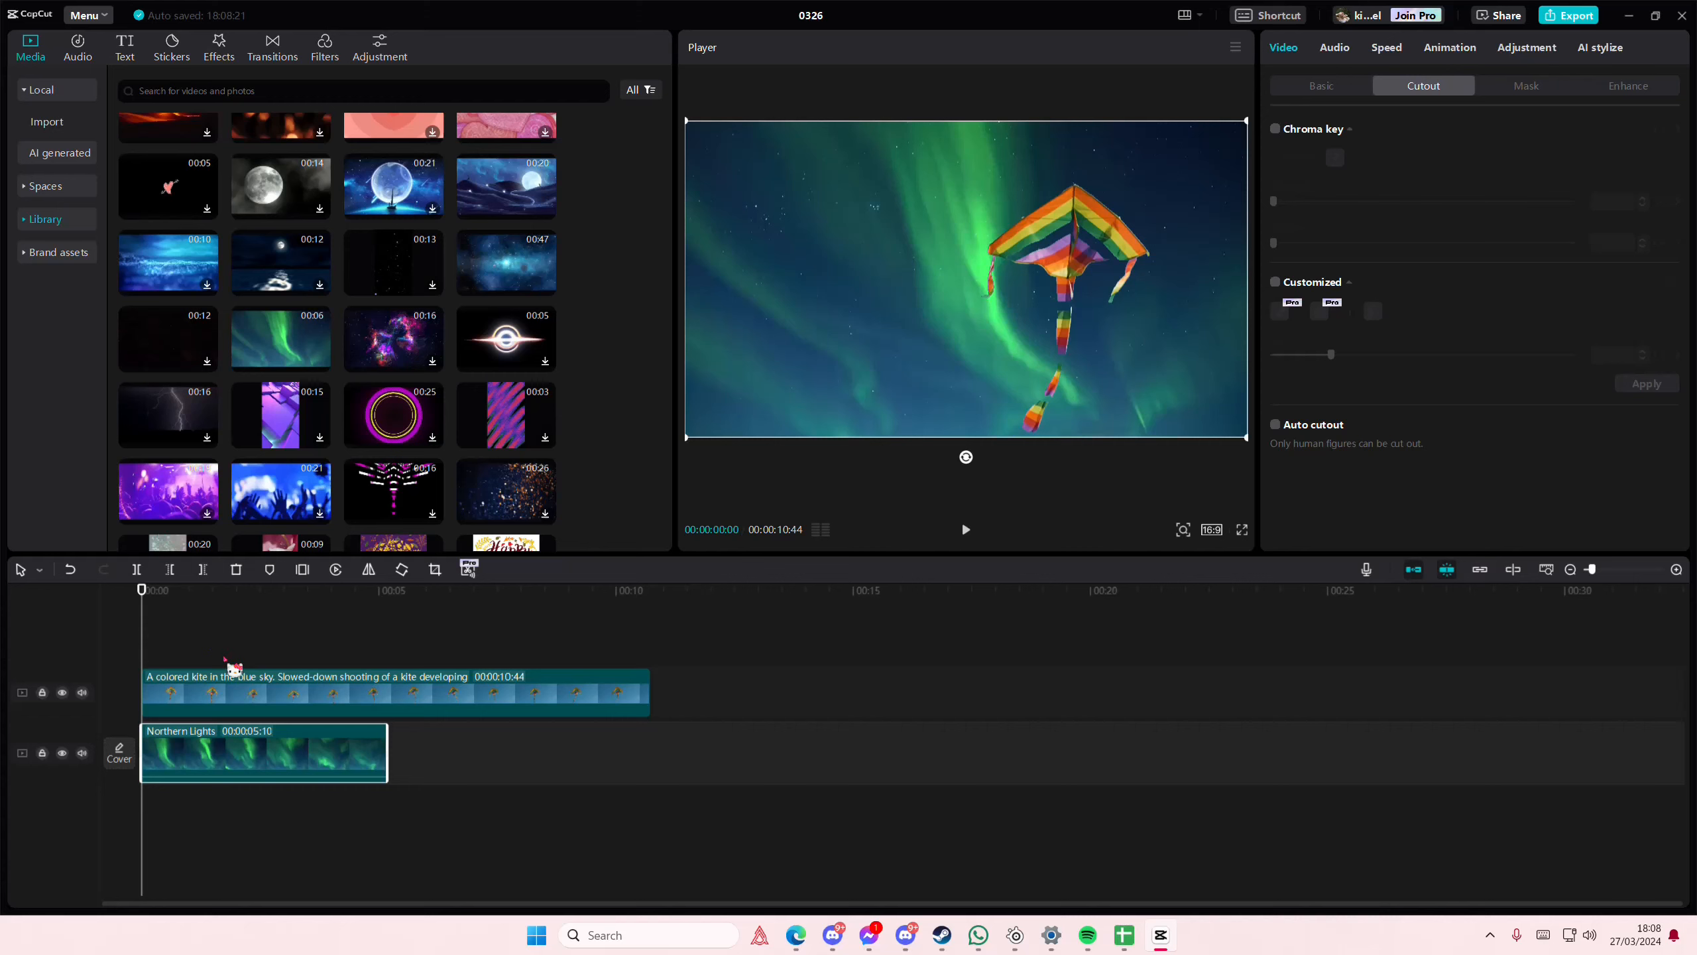
pyautogui.moveTo(568, 812)
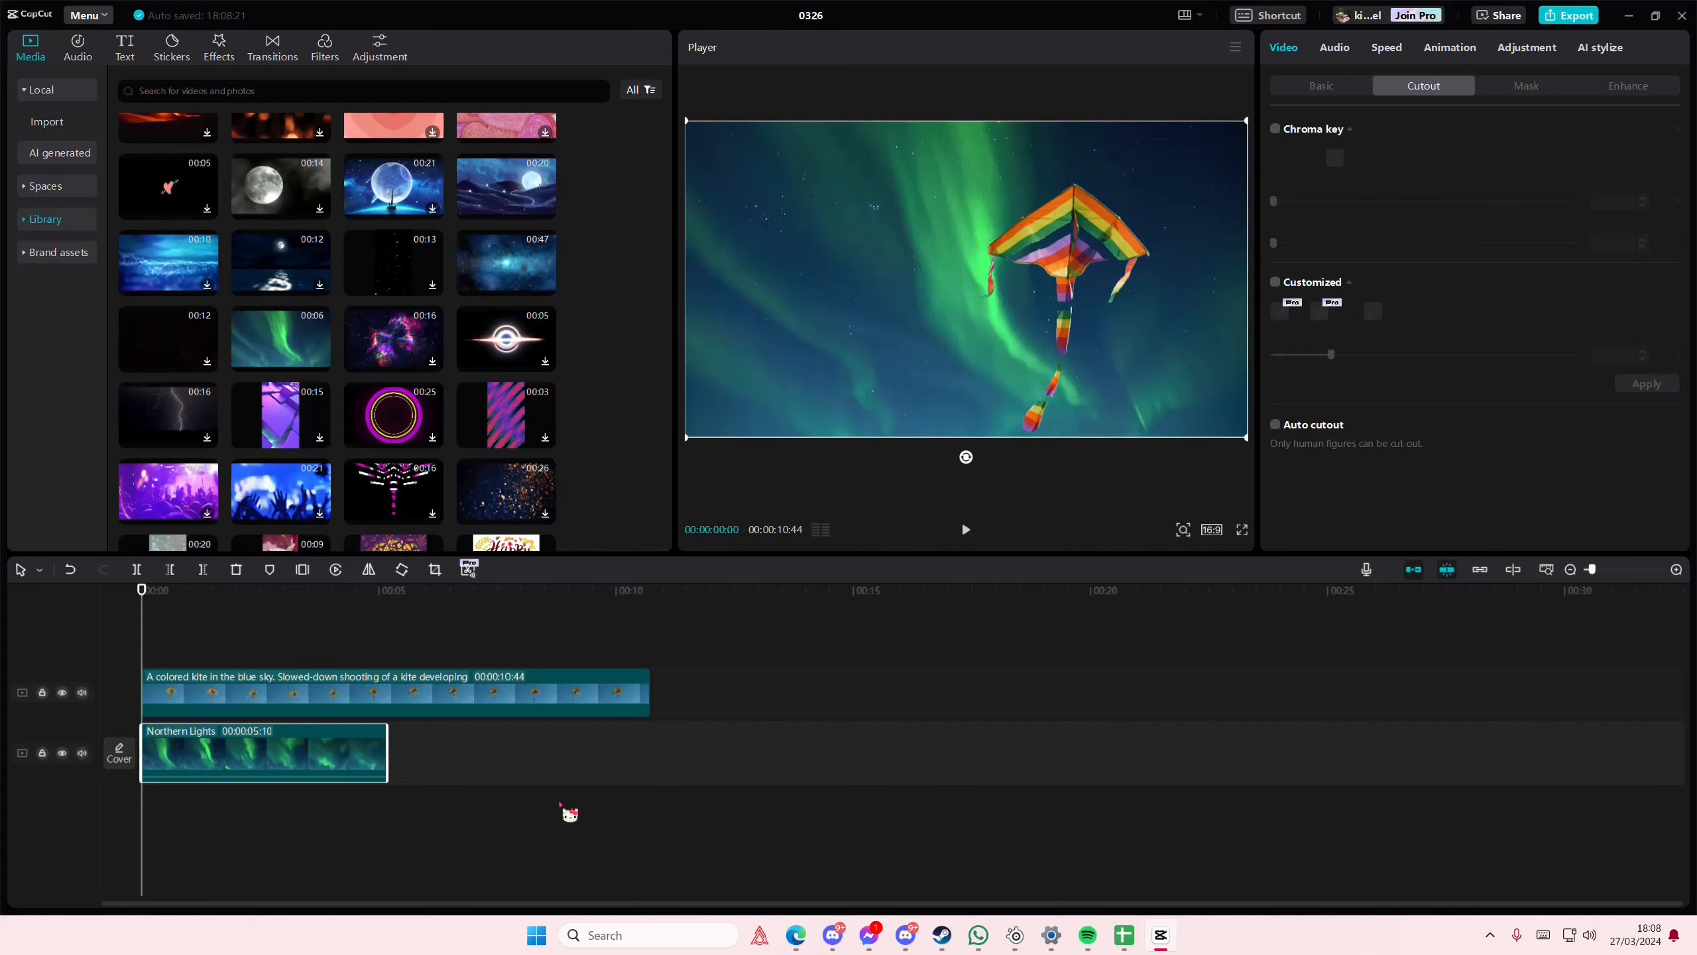
pyautogui.moveTo(874, 906)
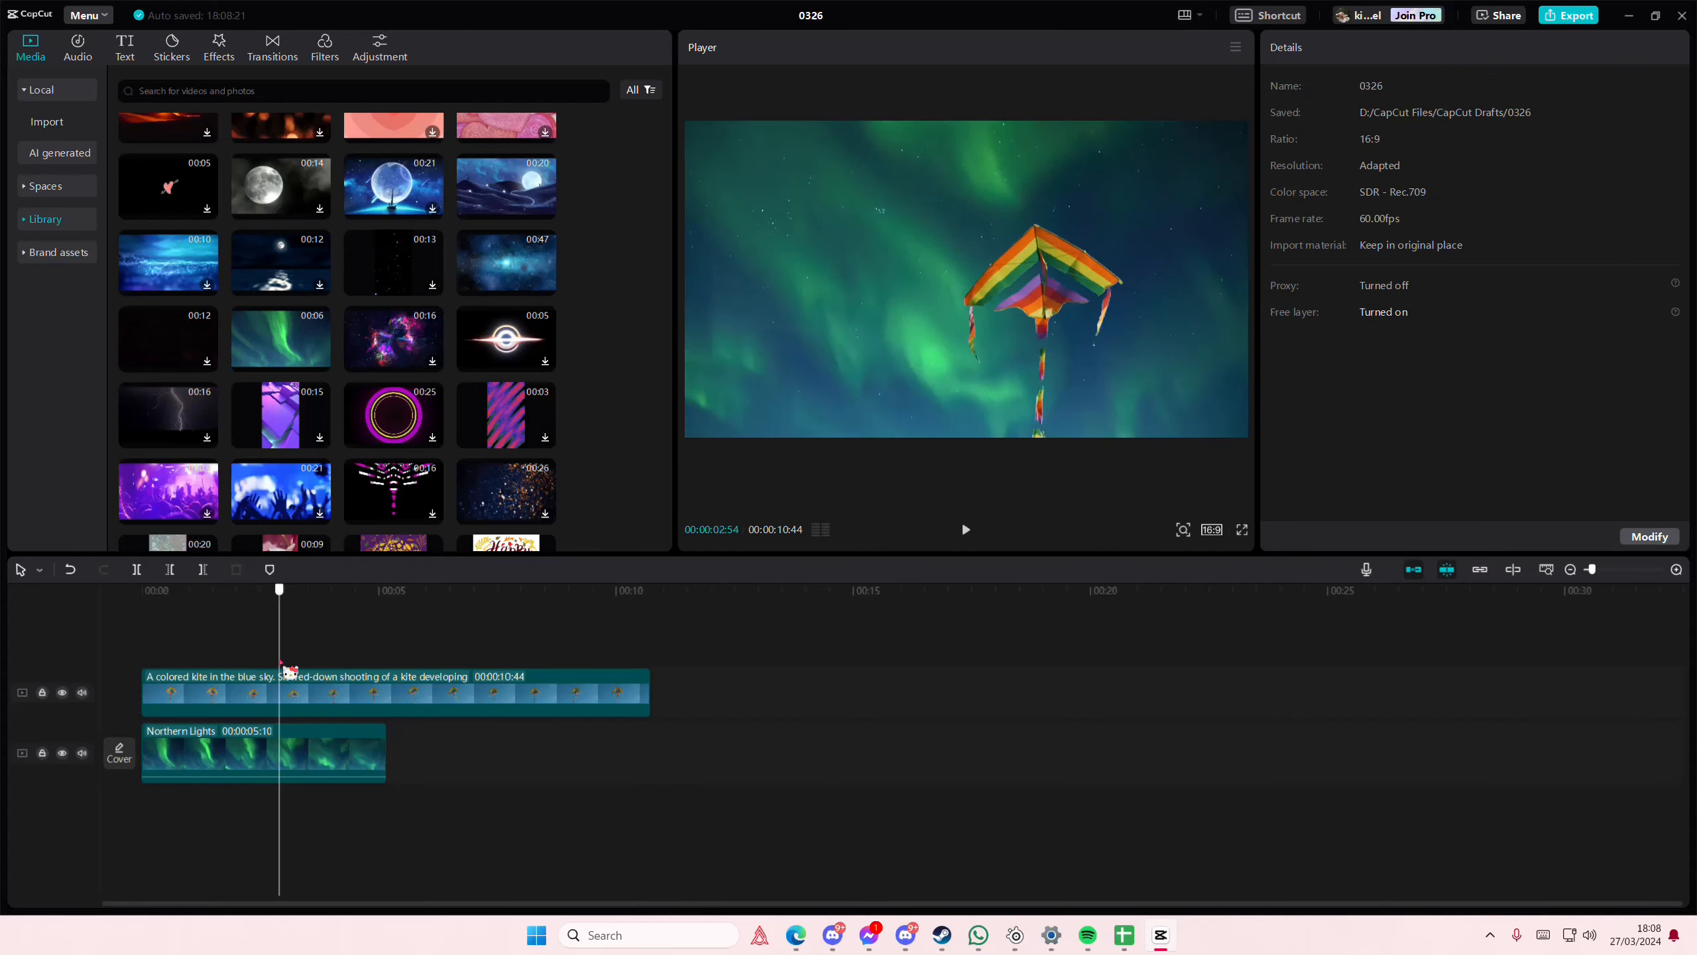
pyautogui.click(965, 529)
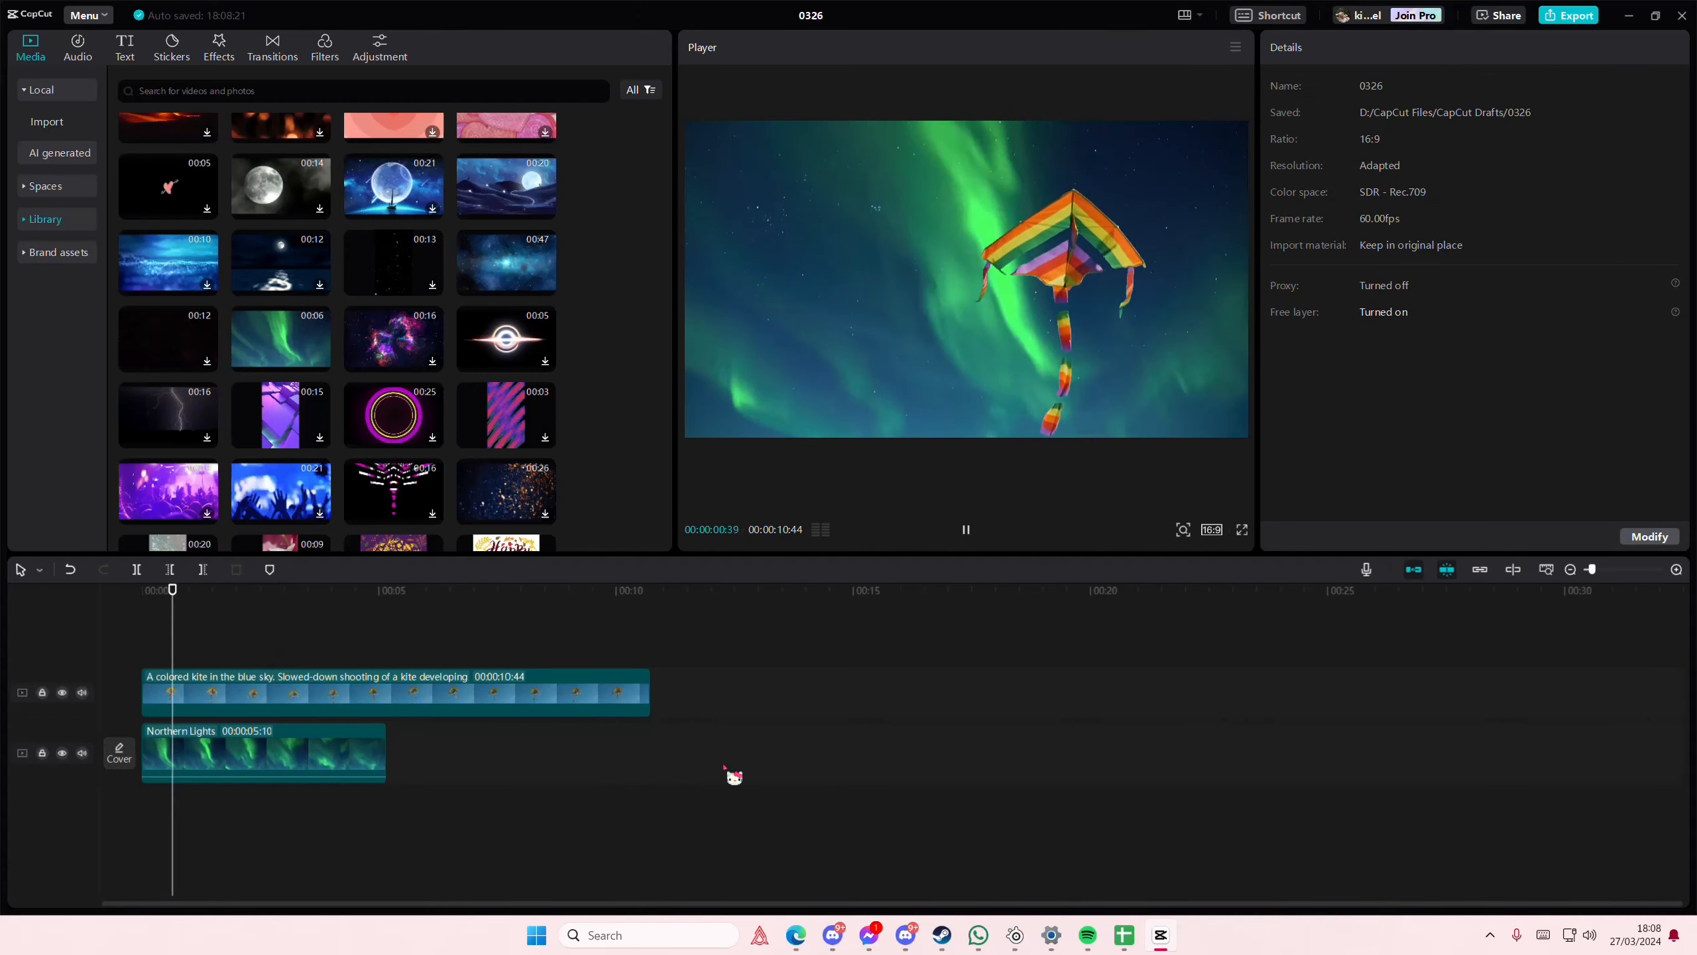